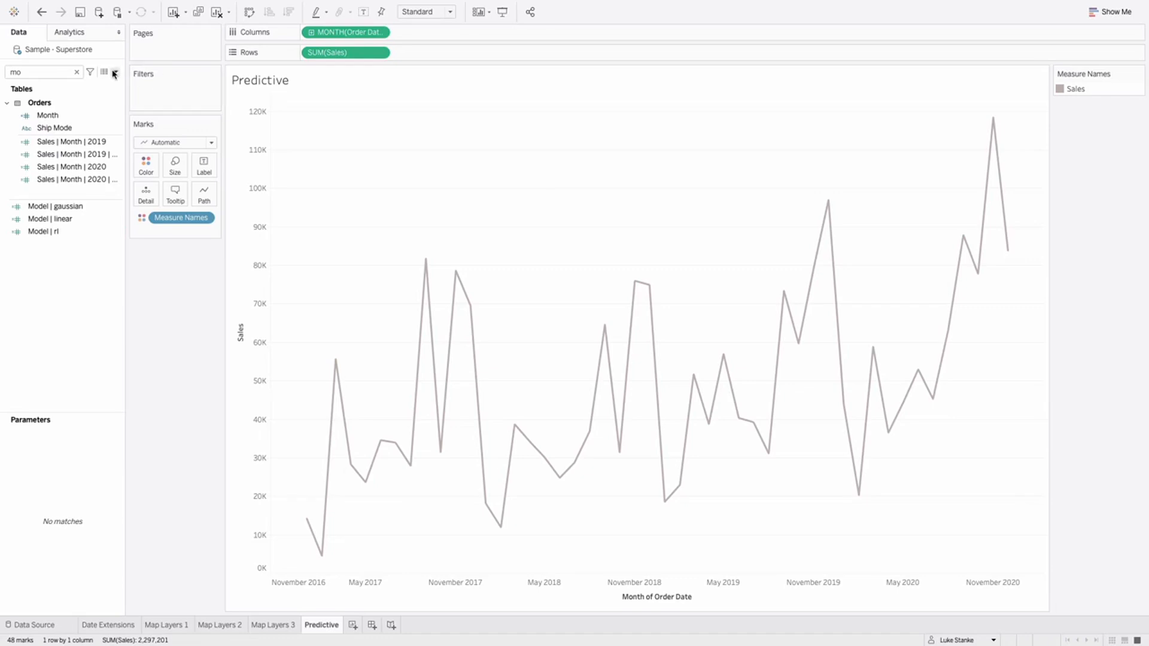
Create a new calculated field from the Data pane dropdown.
left_click(115, 72)
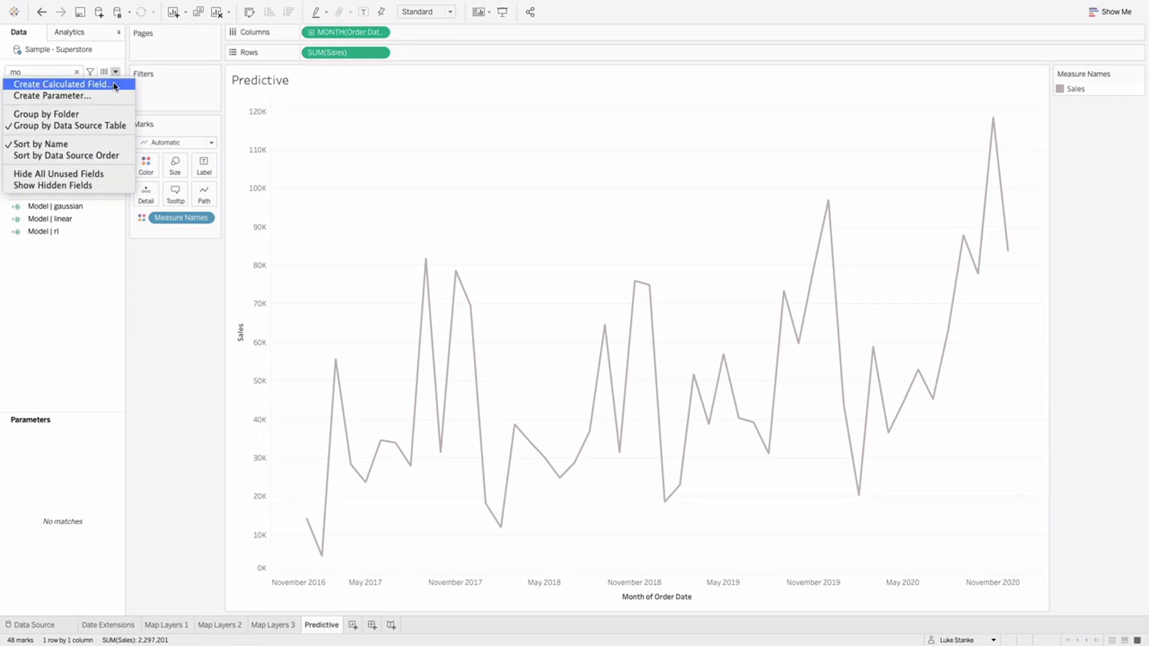
left_click(64, 83)
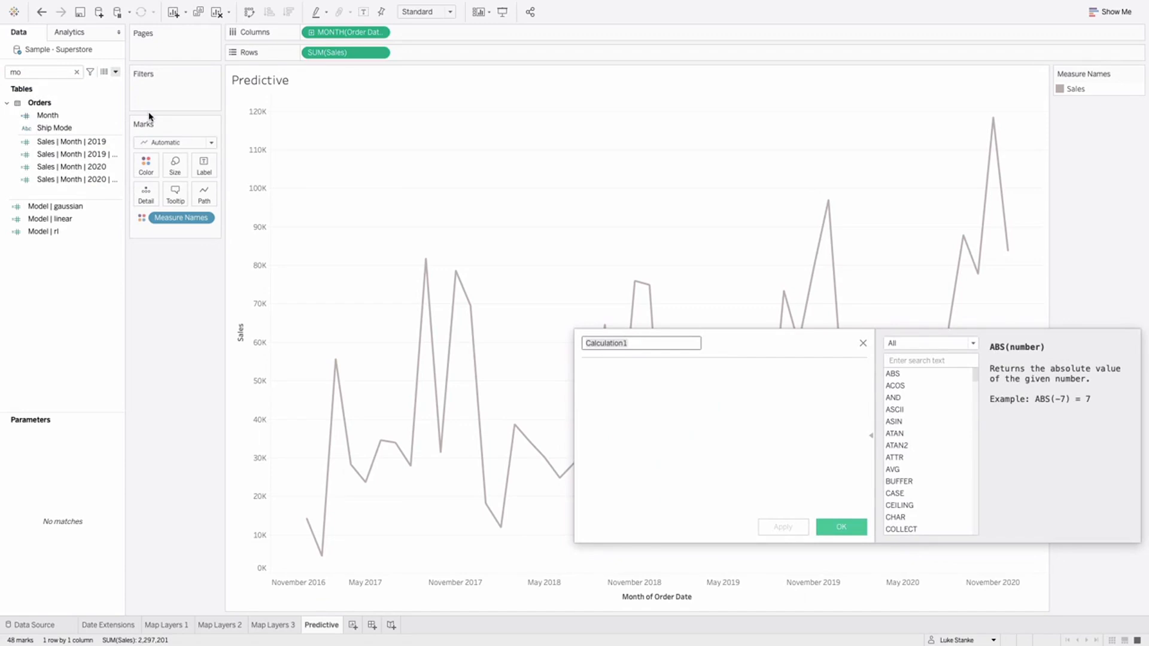
mouse_move(174, 126)
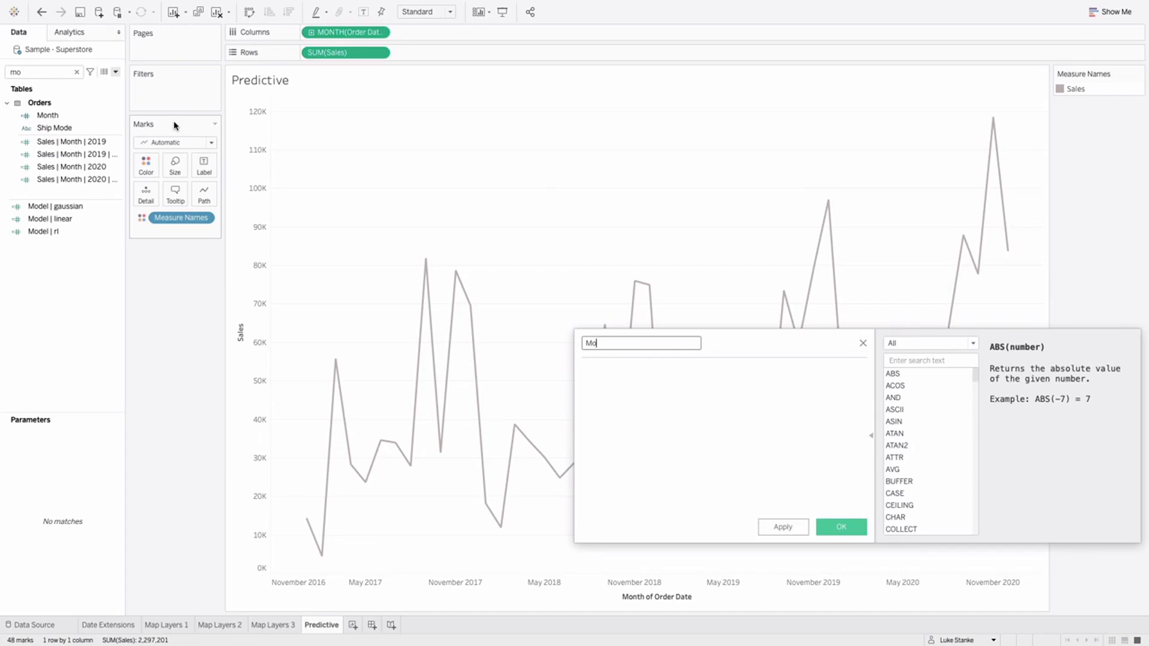
Name the field Model and begin MODEL_QUANTILE(.5, SUM([Sales]), ...).
type("Model")
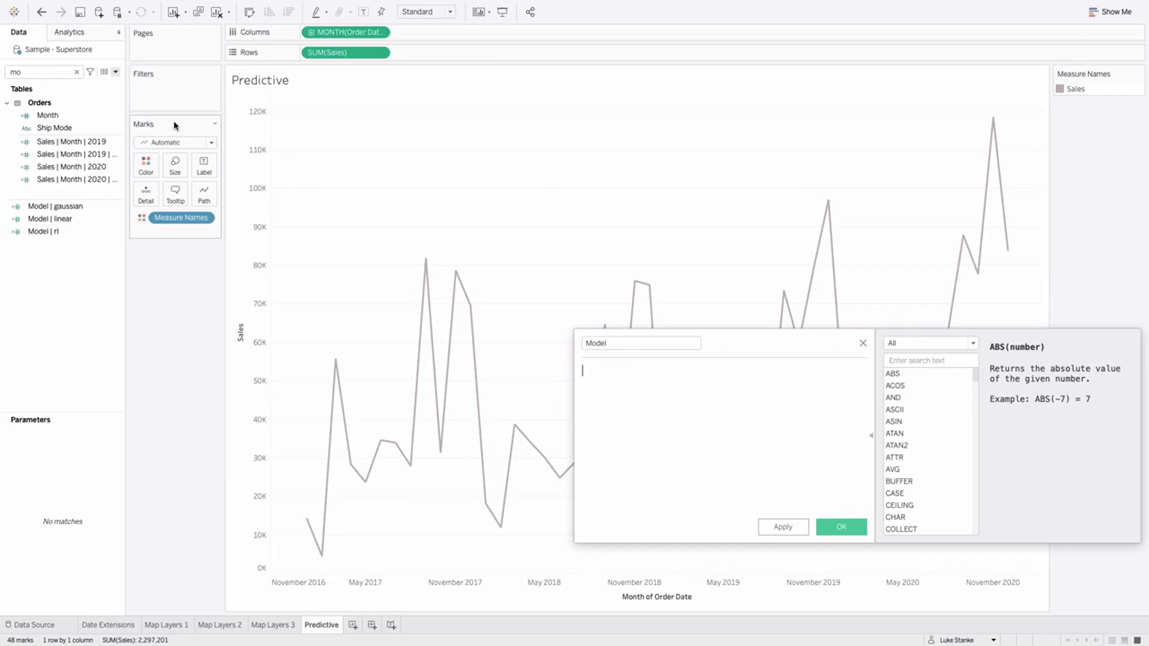
type("MODEL_QUANTILE(")
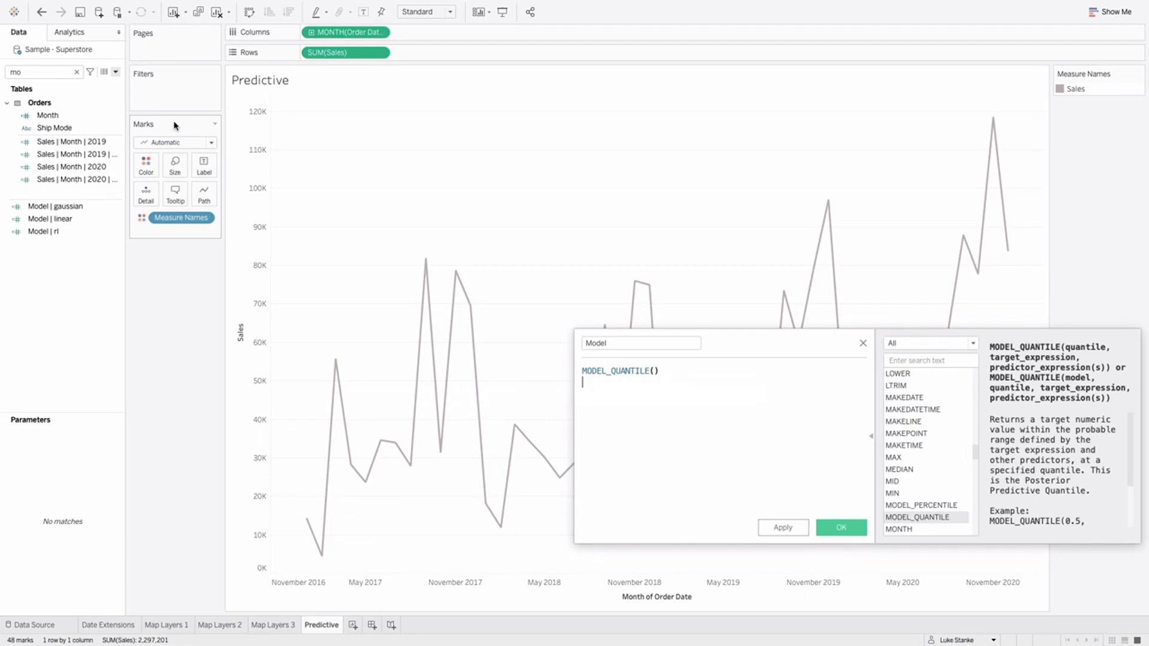
type(".")
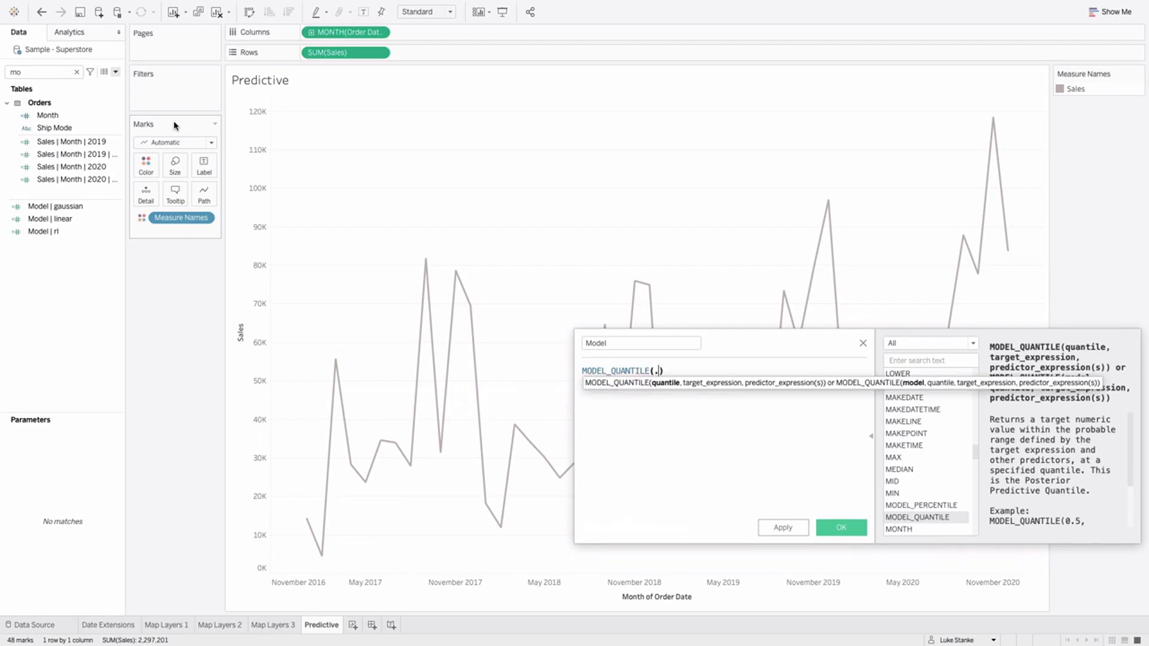
type("5,")
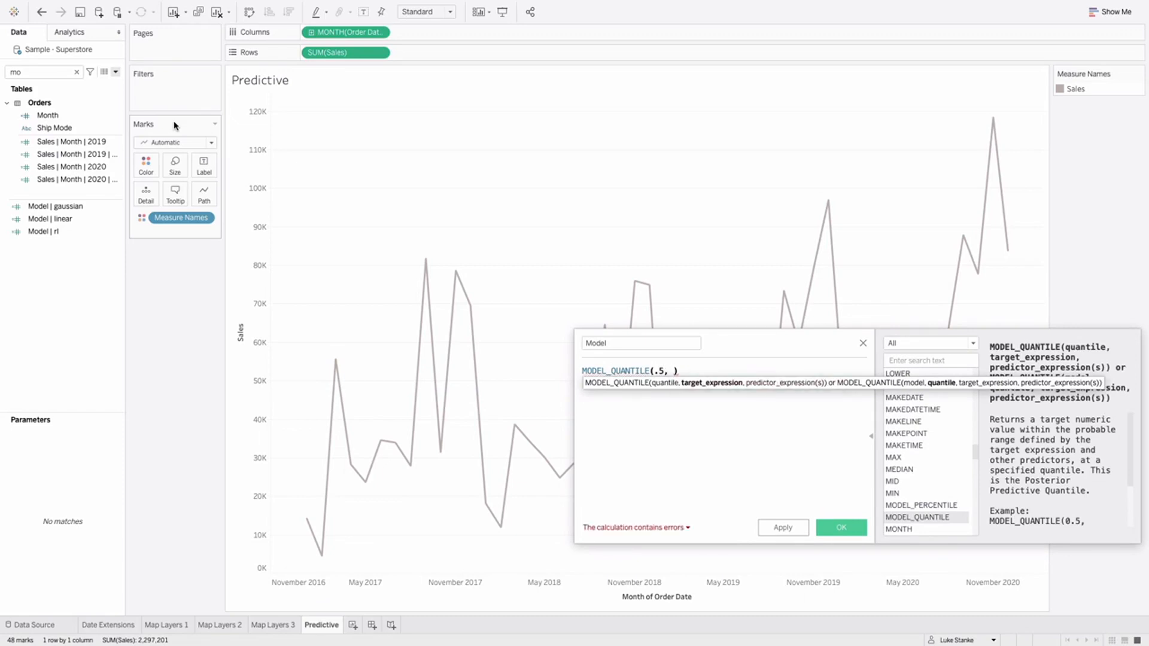
type("SUM([Sales")
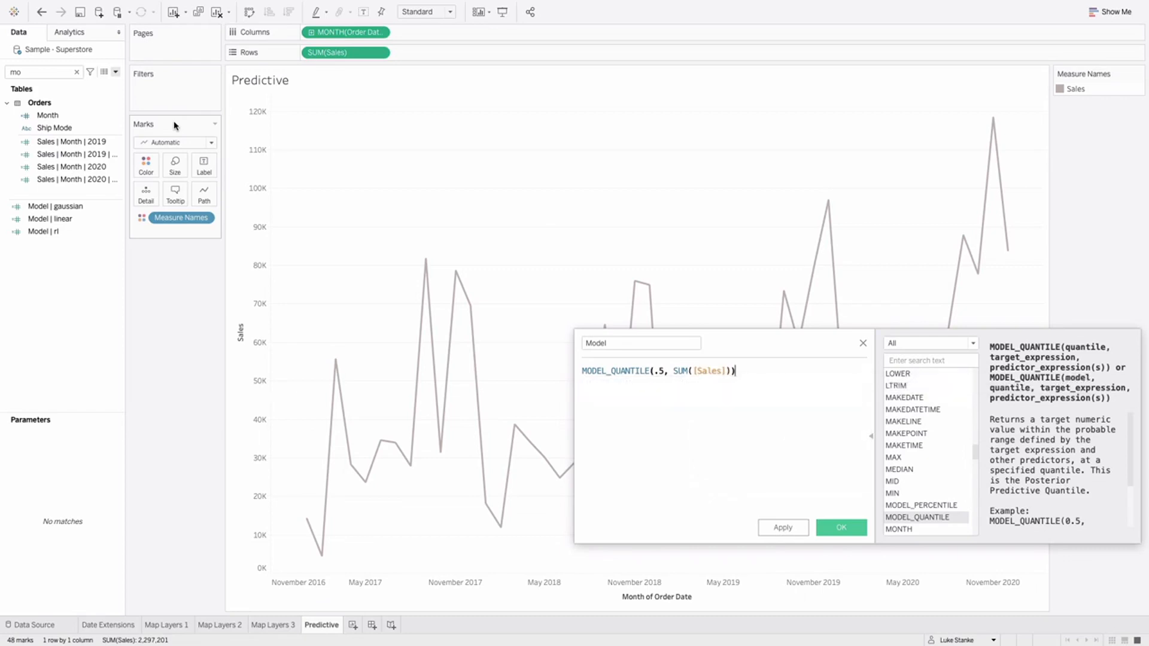
type(",")
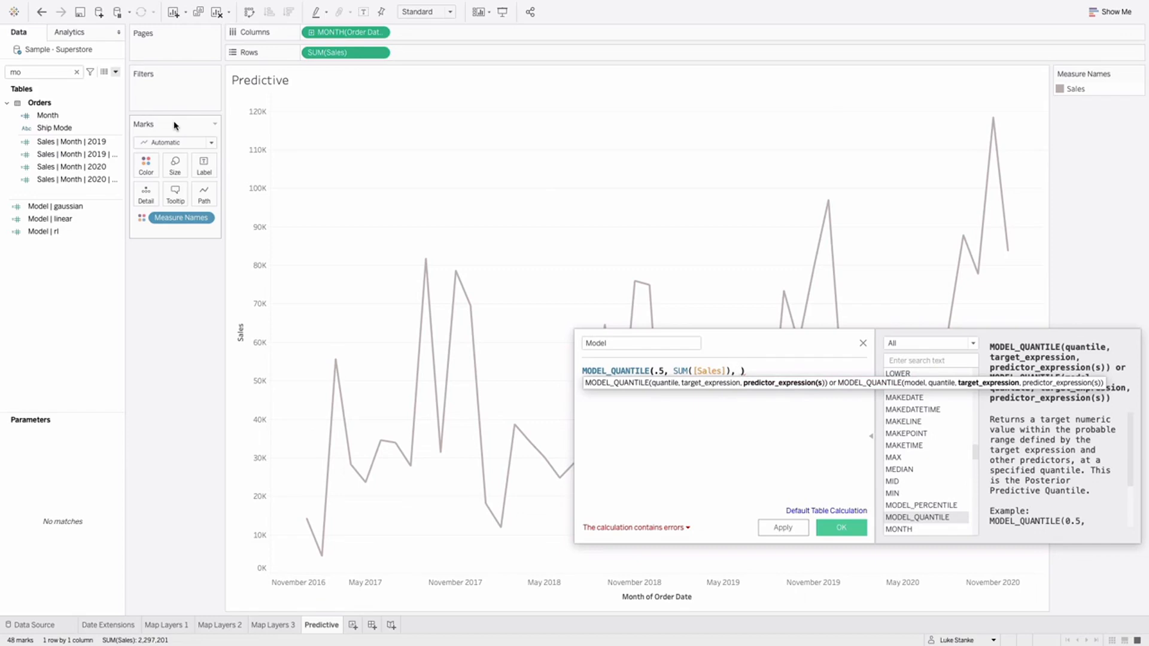
Add the predictor ATTR(DATETRUNC('month', [Order Date])) and validate the formula.
type("ATTR(")
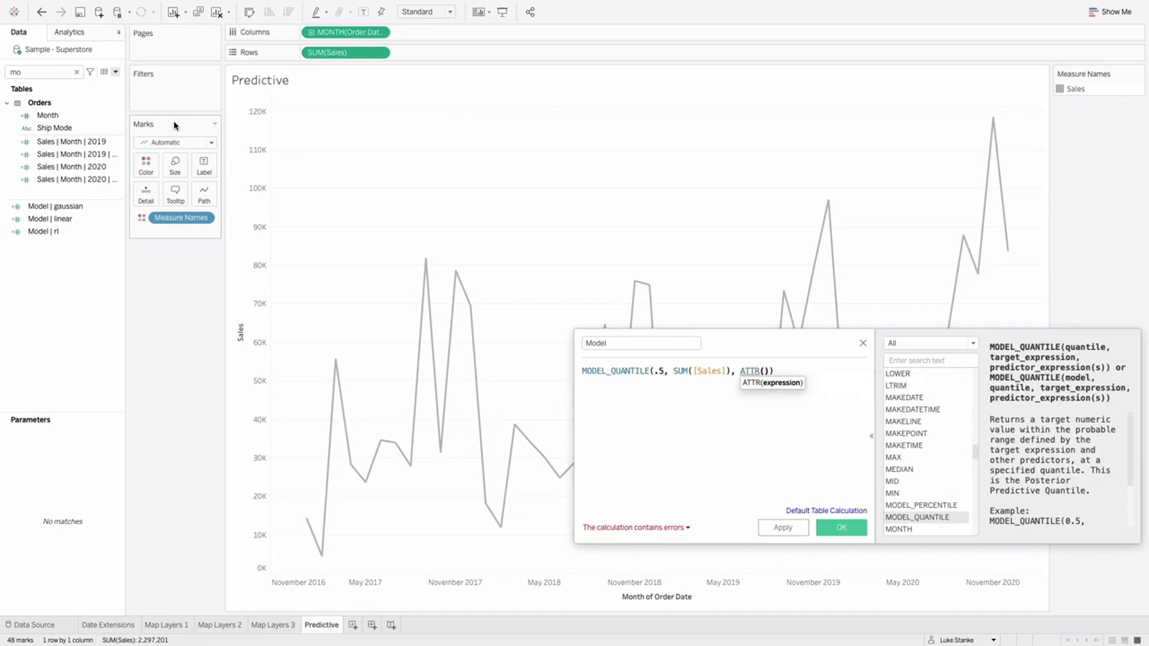
type("DATETRUNC('month', Ord")
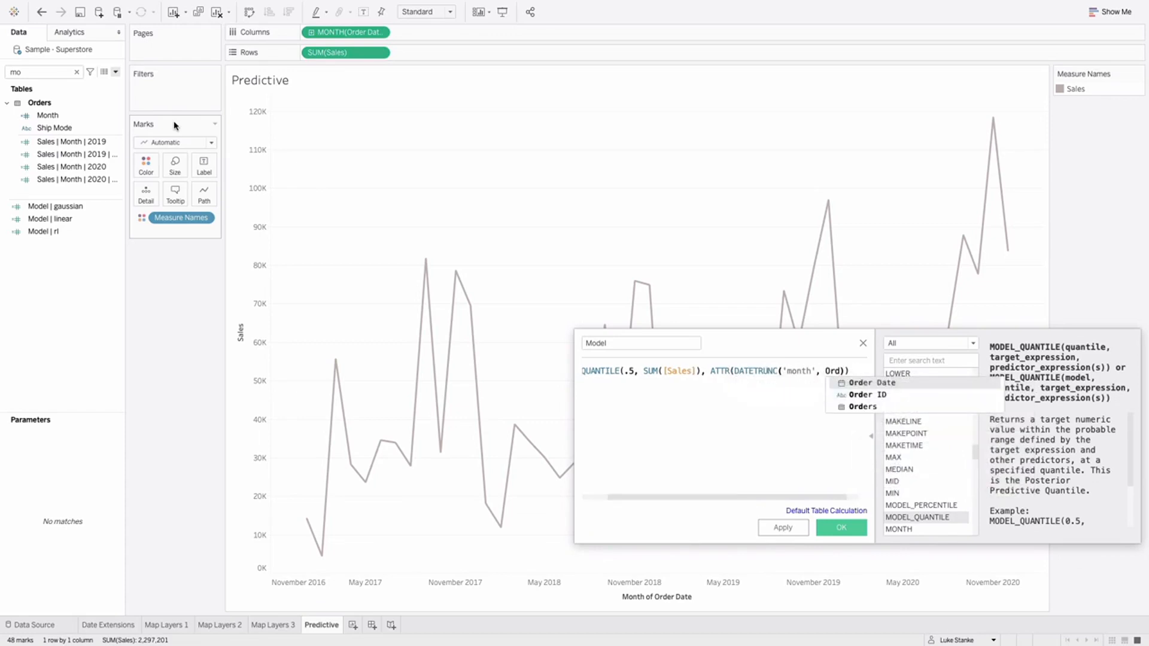
left_click(872, 382)
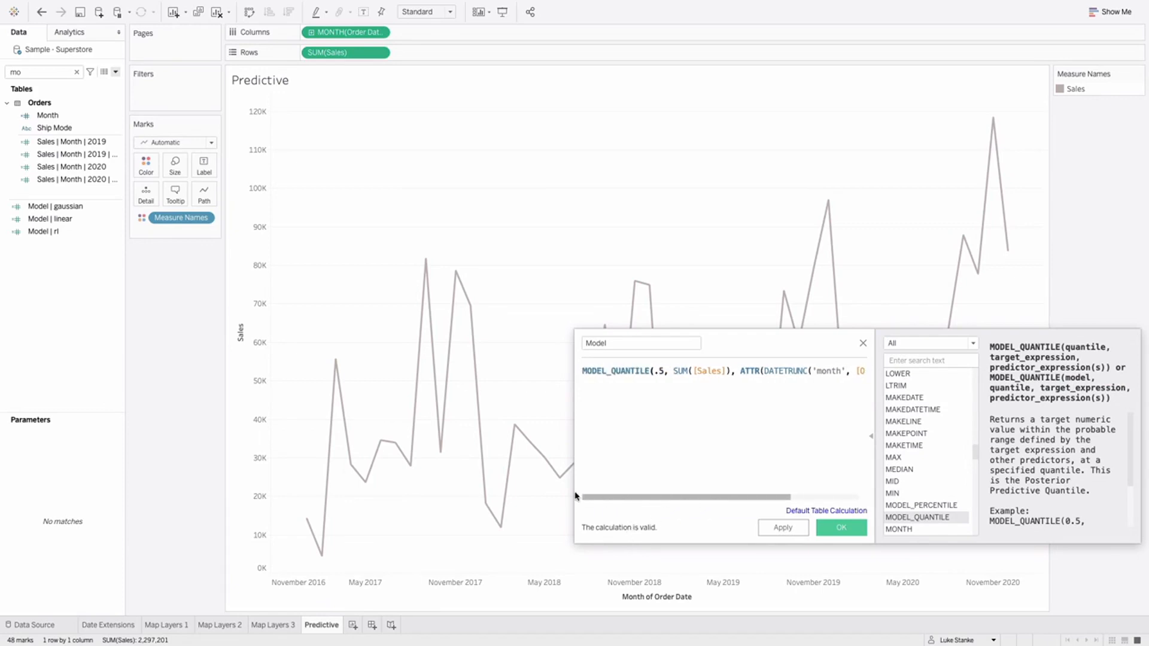
left_click(655, 370)
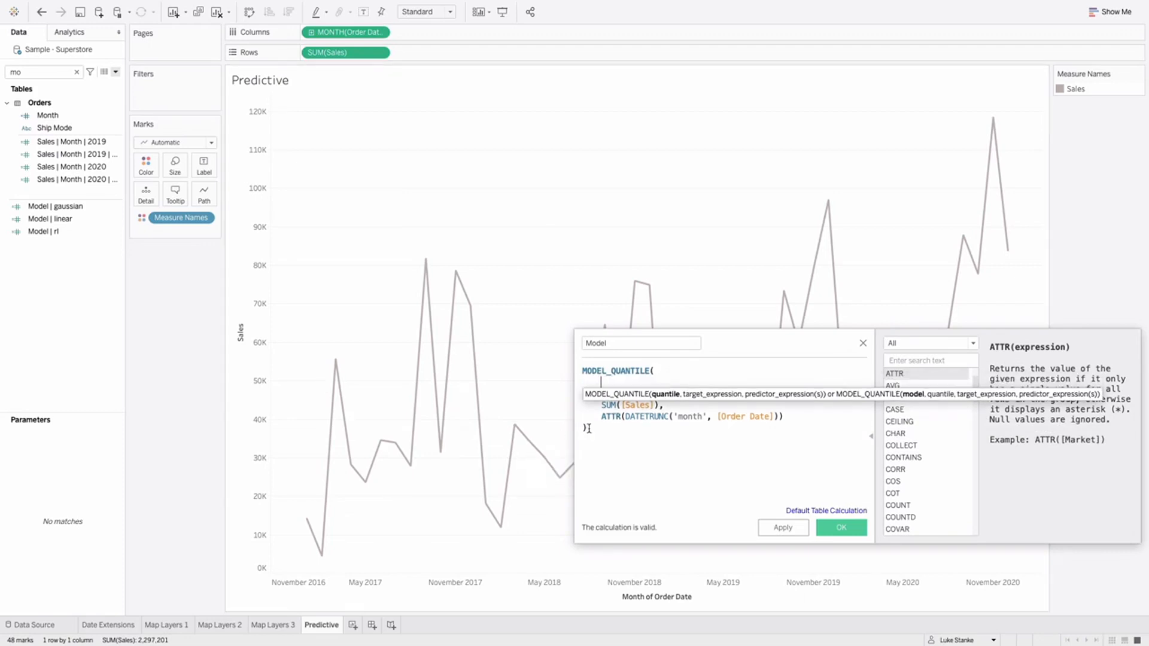
Reformat the formula onto lines and add "model=linear" as the first argument.
type(".5,")
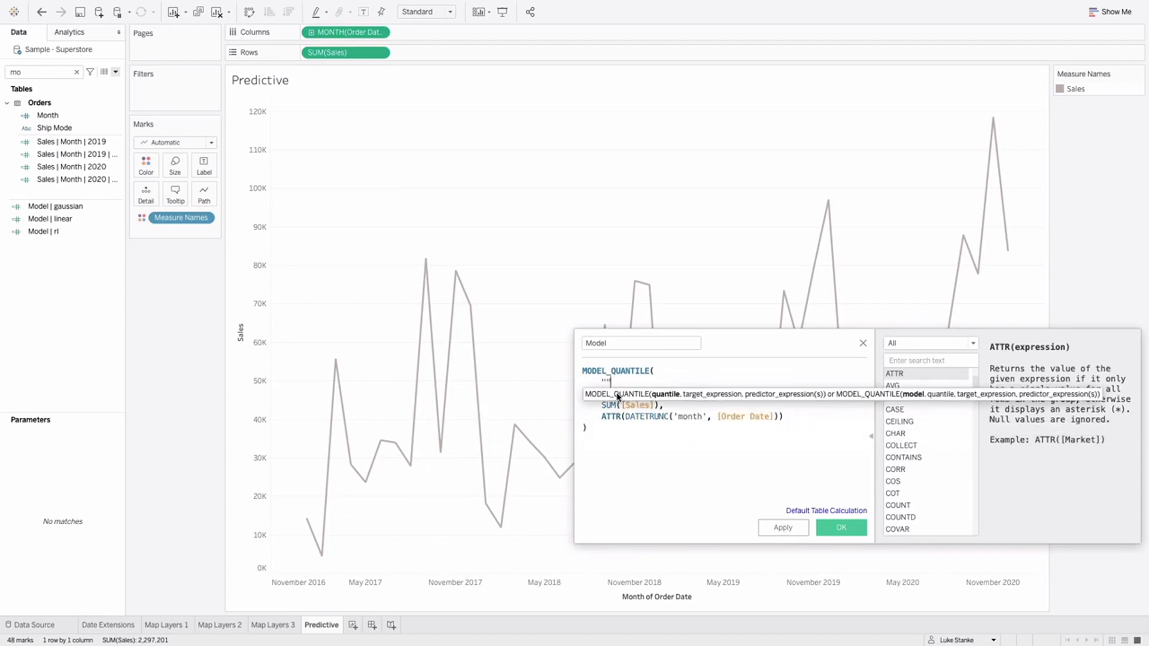
type("models")
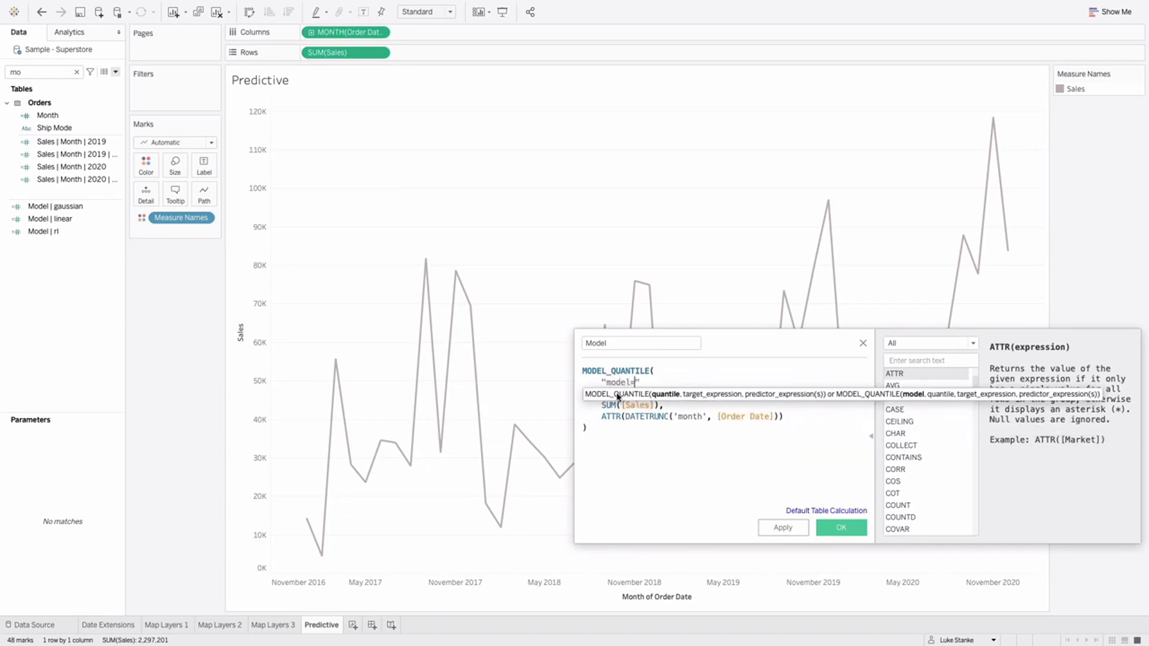
type("=")
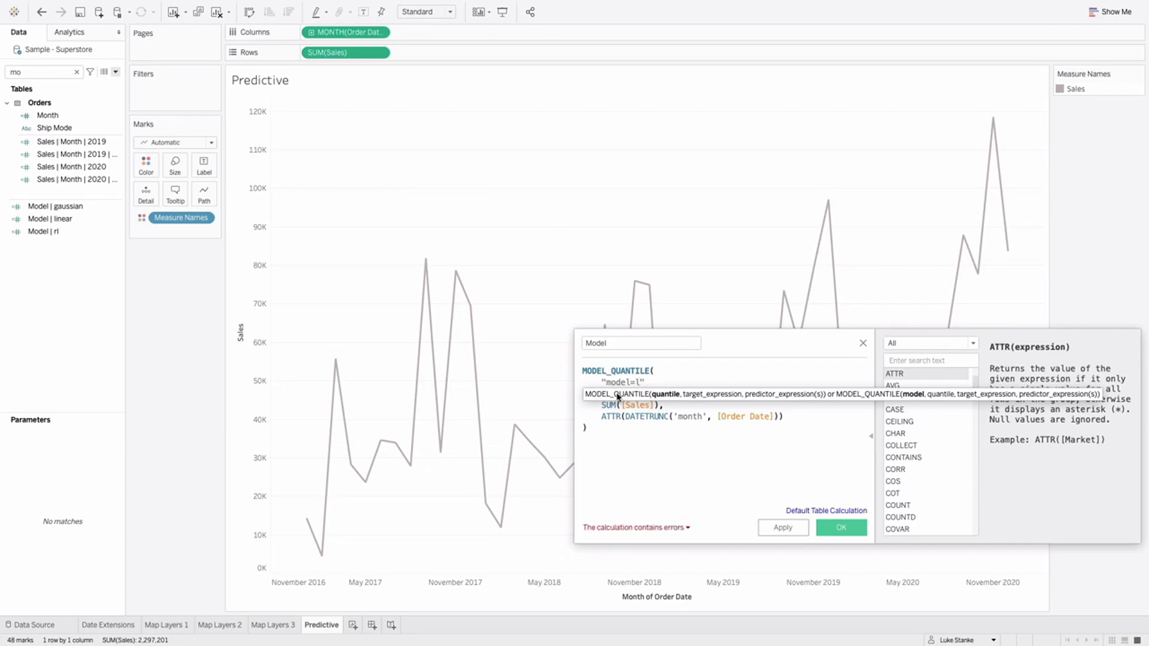
type("inear")
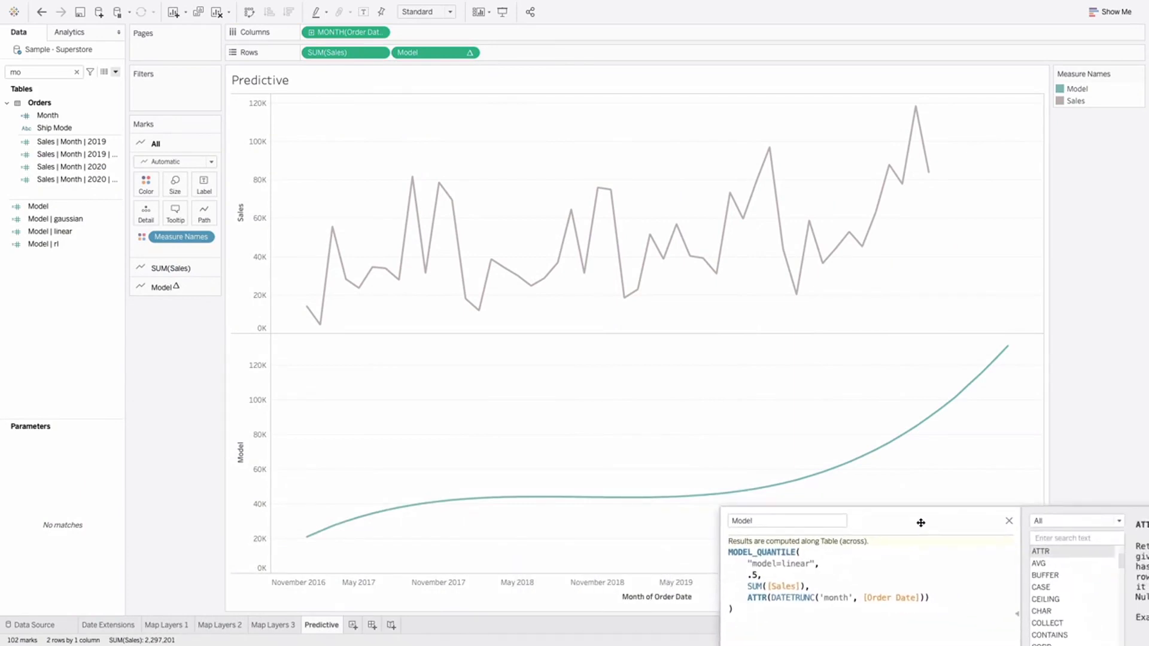
Set the Model pill on Rows to Dual Axis over the Sales line.
right_click(407, 51)
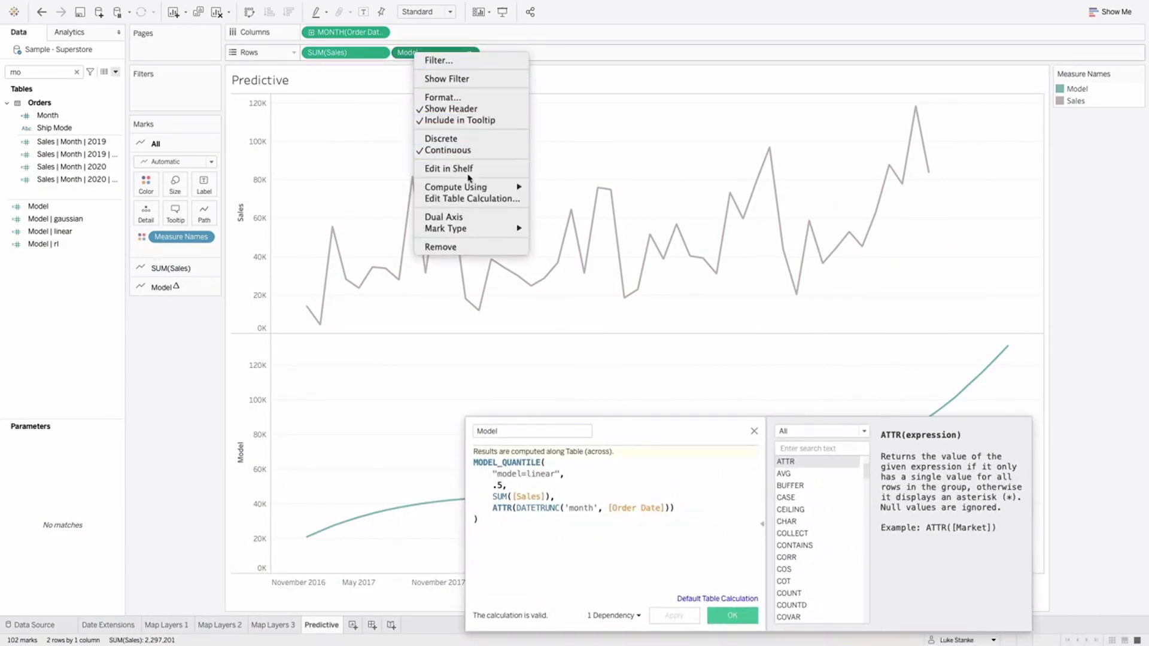
left_click(442, 217)
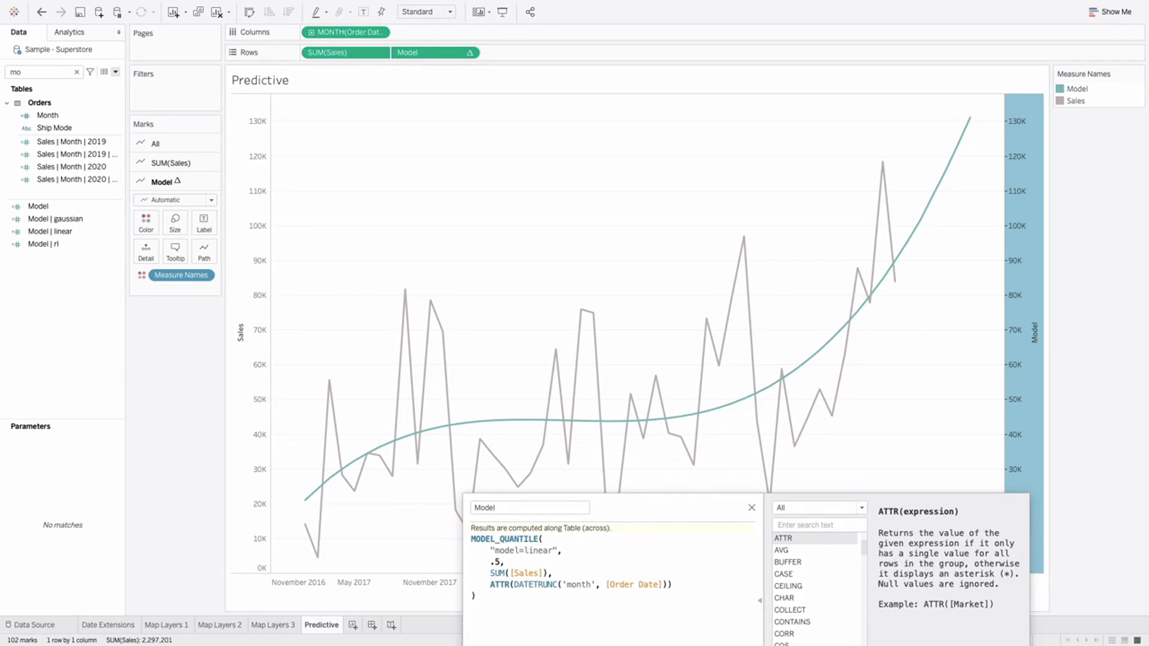
mouse_move(708, 498)
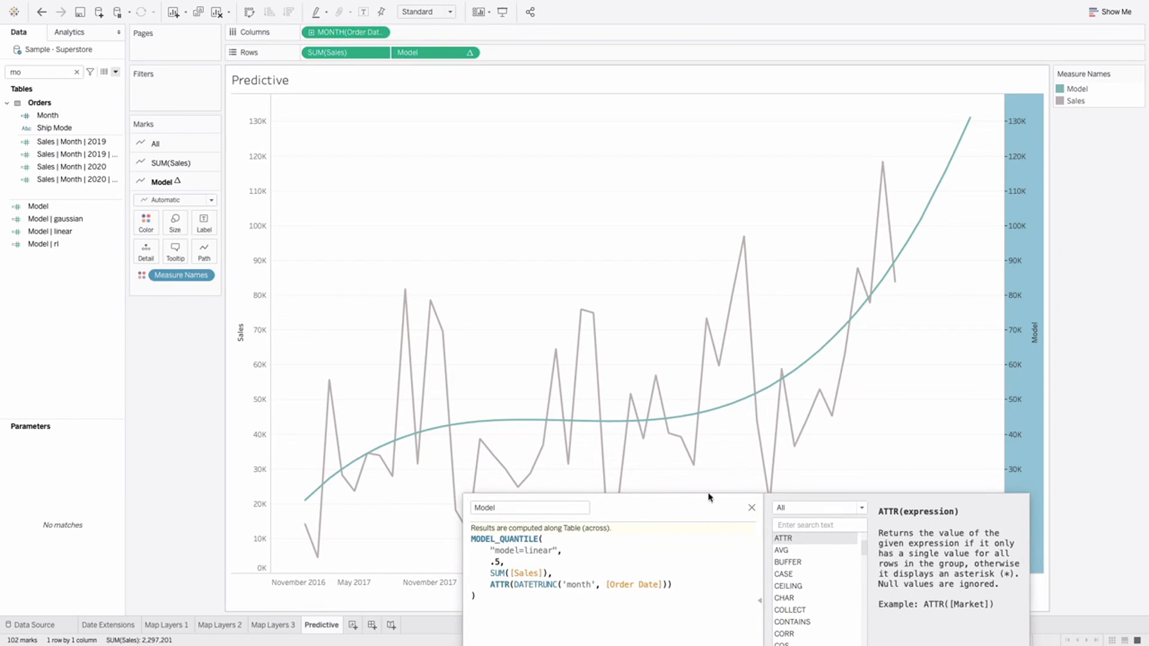
mouse_move(638, 517)
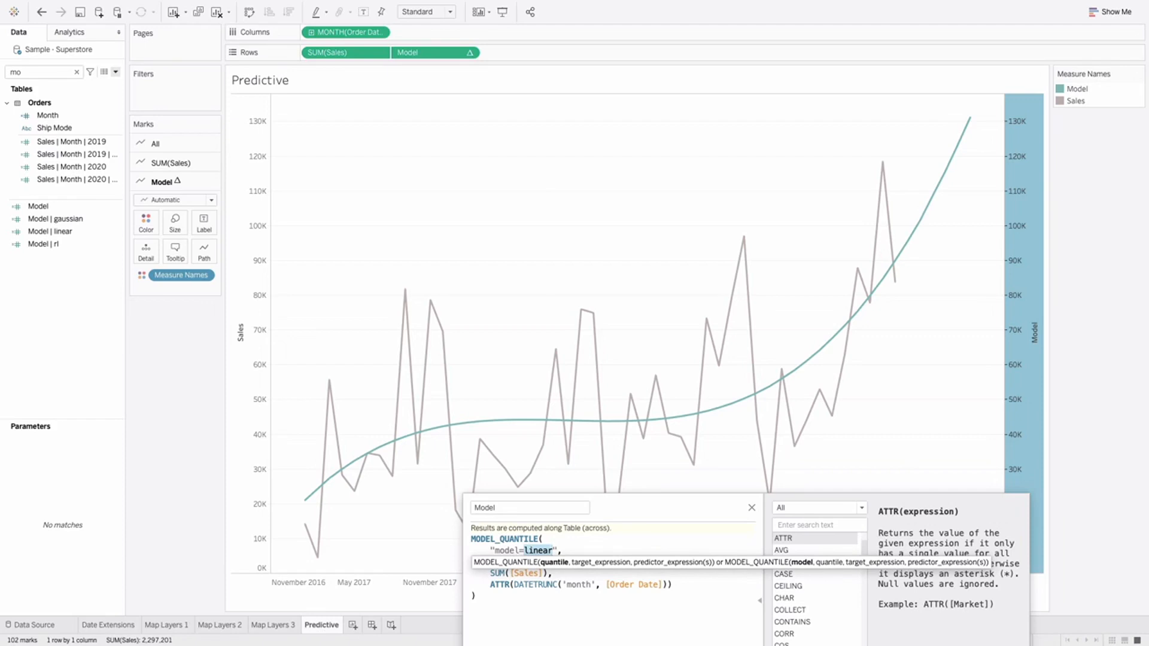
Change the model argument from "model=linear" to "model=rl".
type("rl")
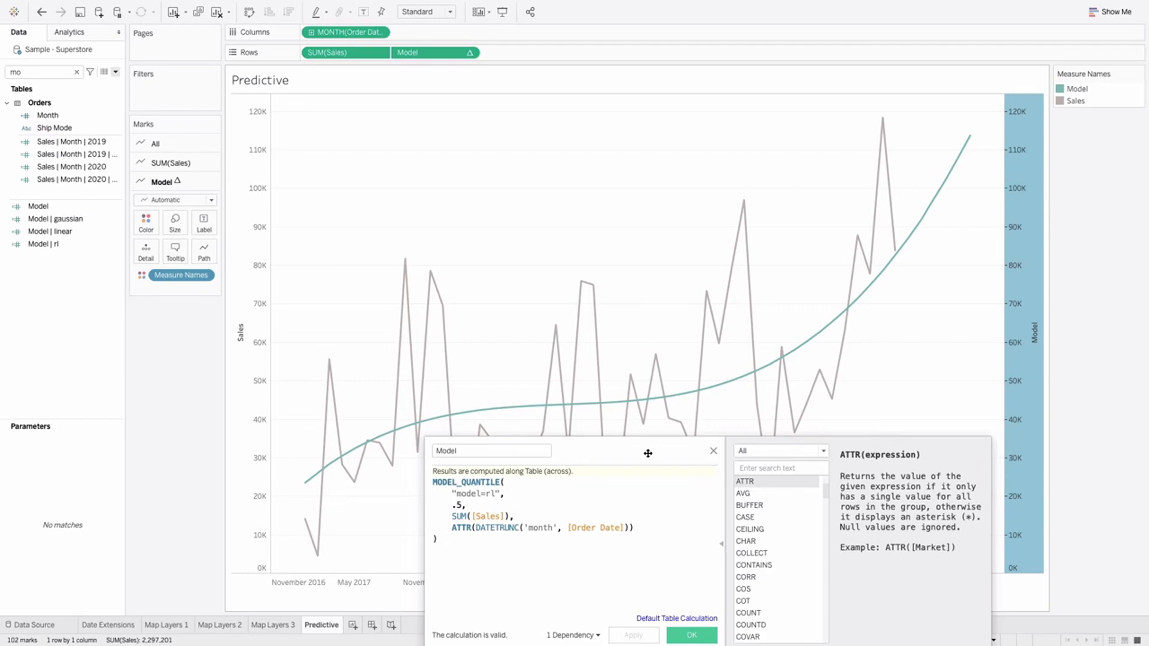
mouse_move(673, 527)
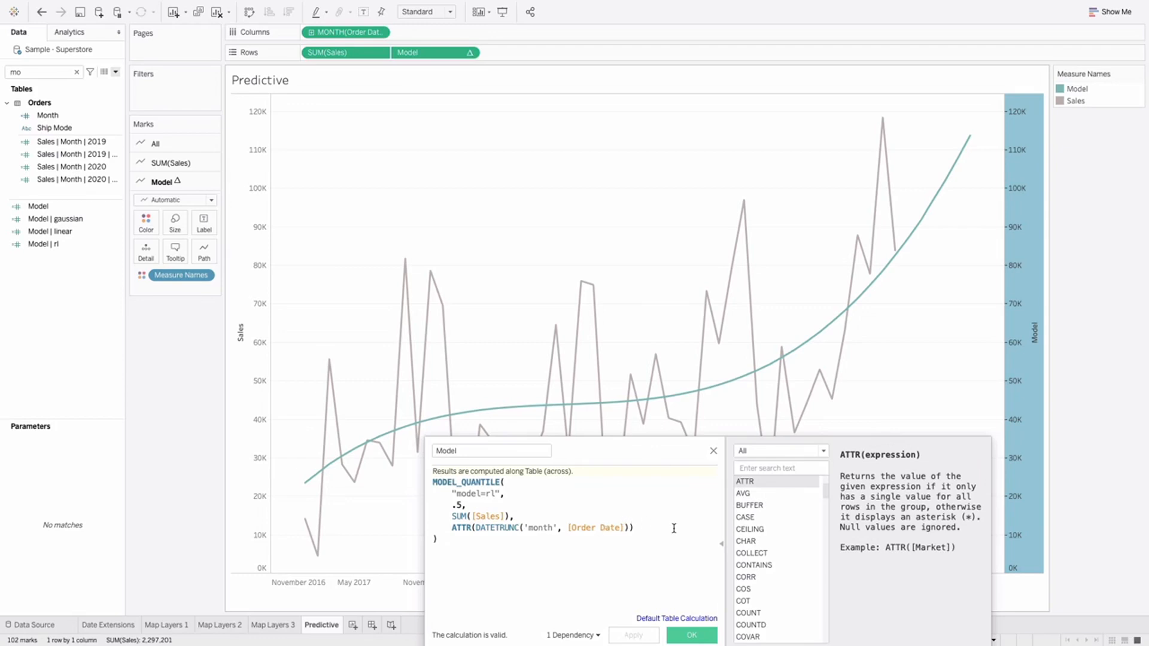
mouse_move(618, 551)
type("gp")
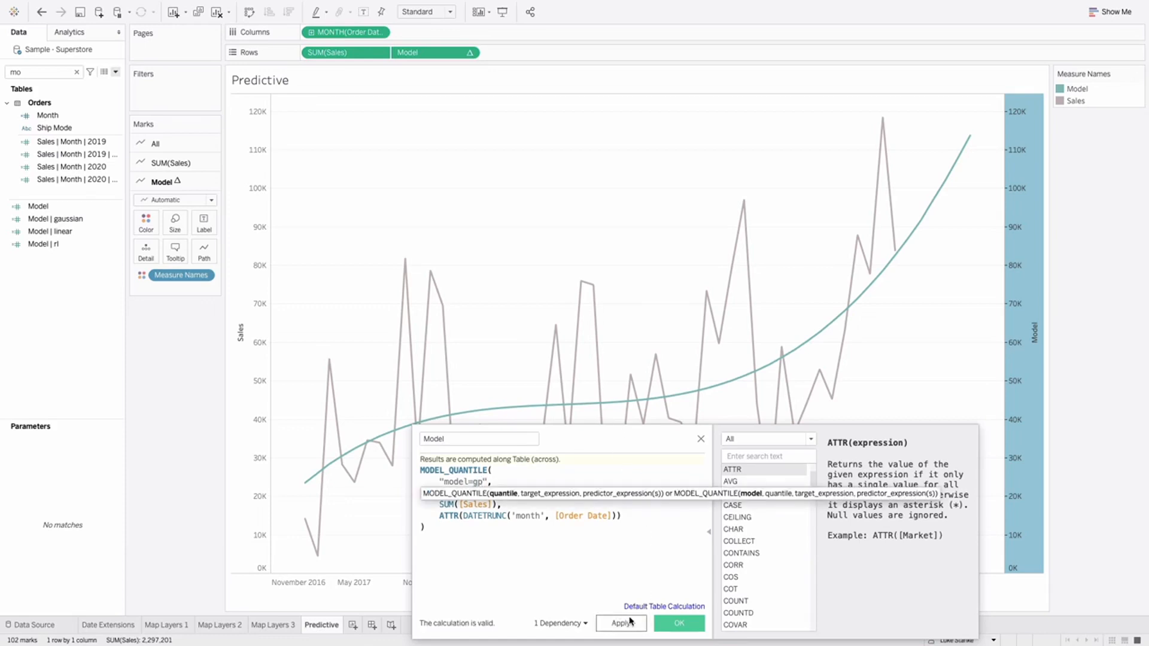
Apply "model=gp" so the fitted line tracks monthly sales.
left_click(620, 624)
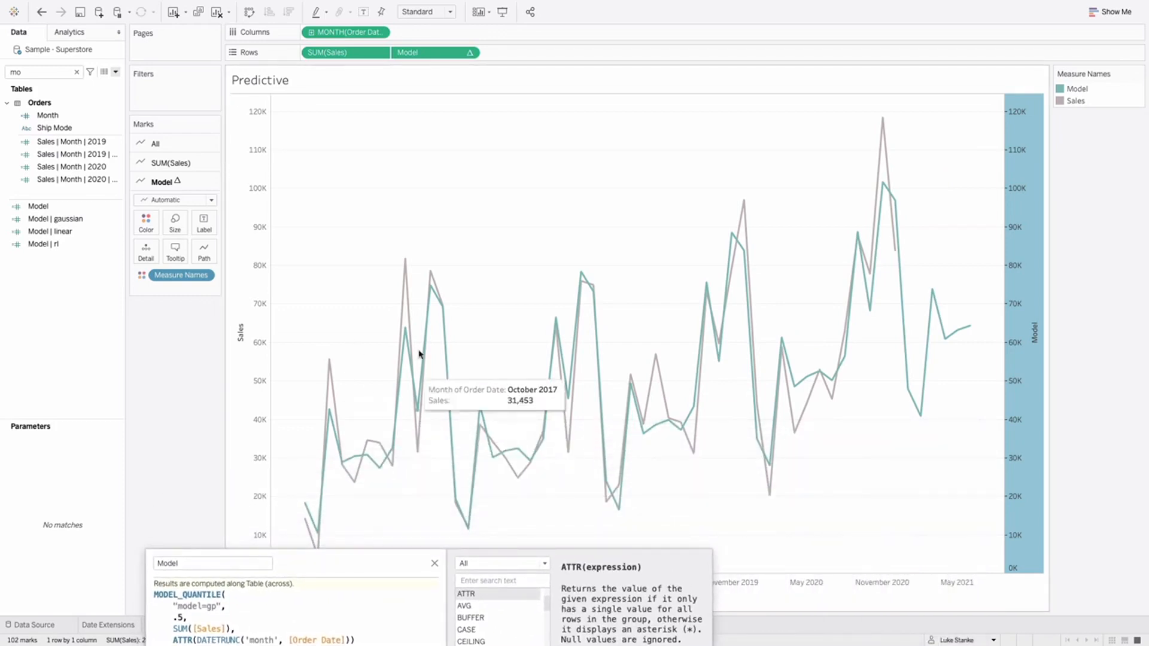
mouse_move(536, 437)
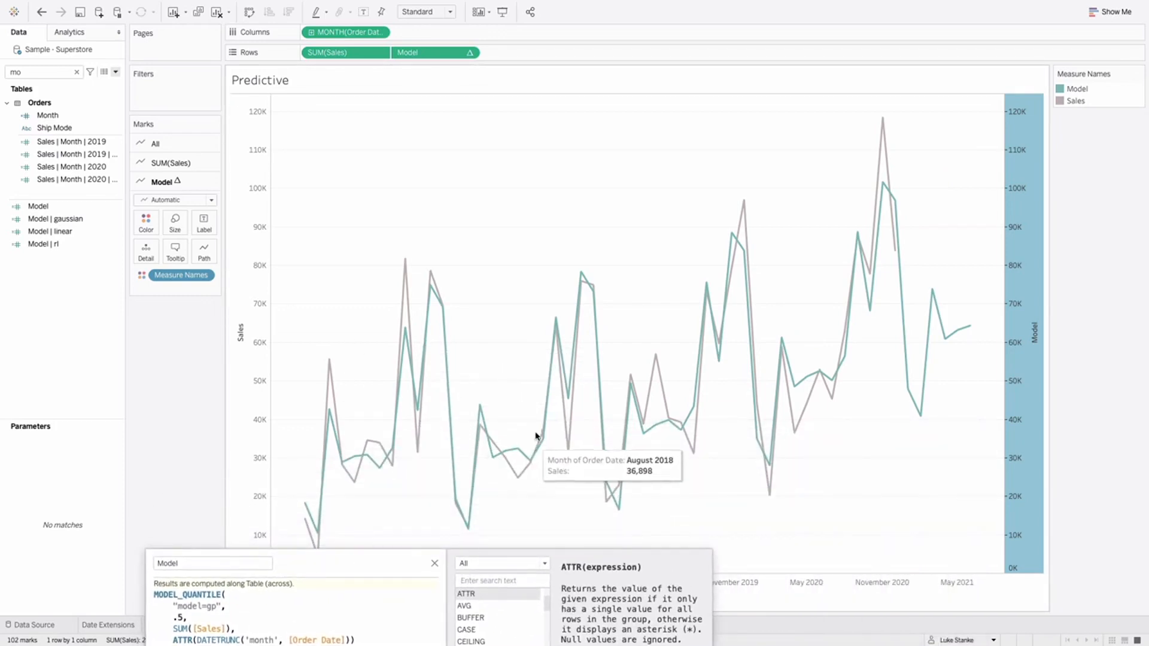
mouse_move(691, 381)
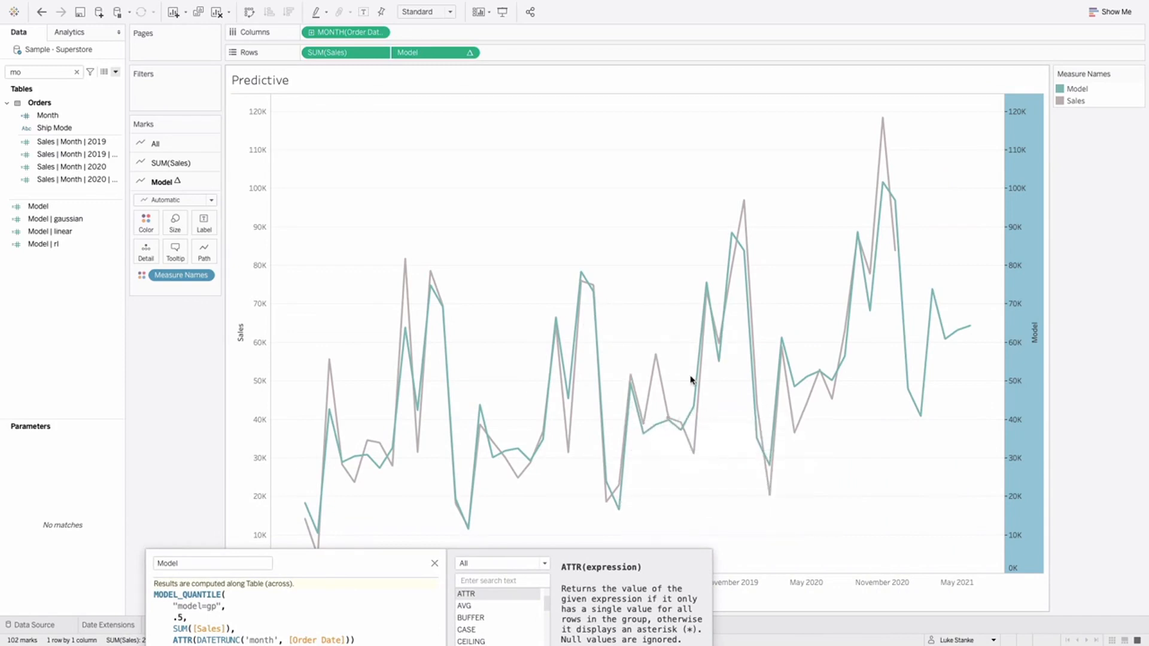
mouse_move(879, 438)
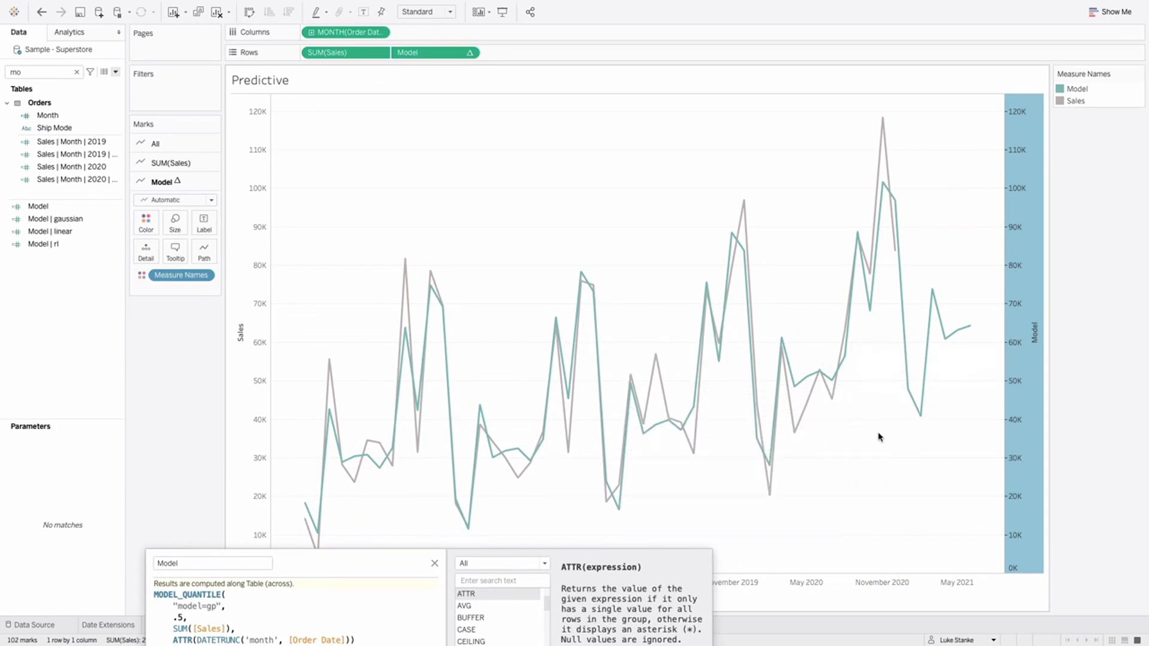
mouse_move(793, 389)
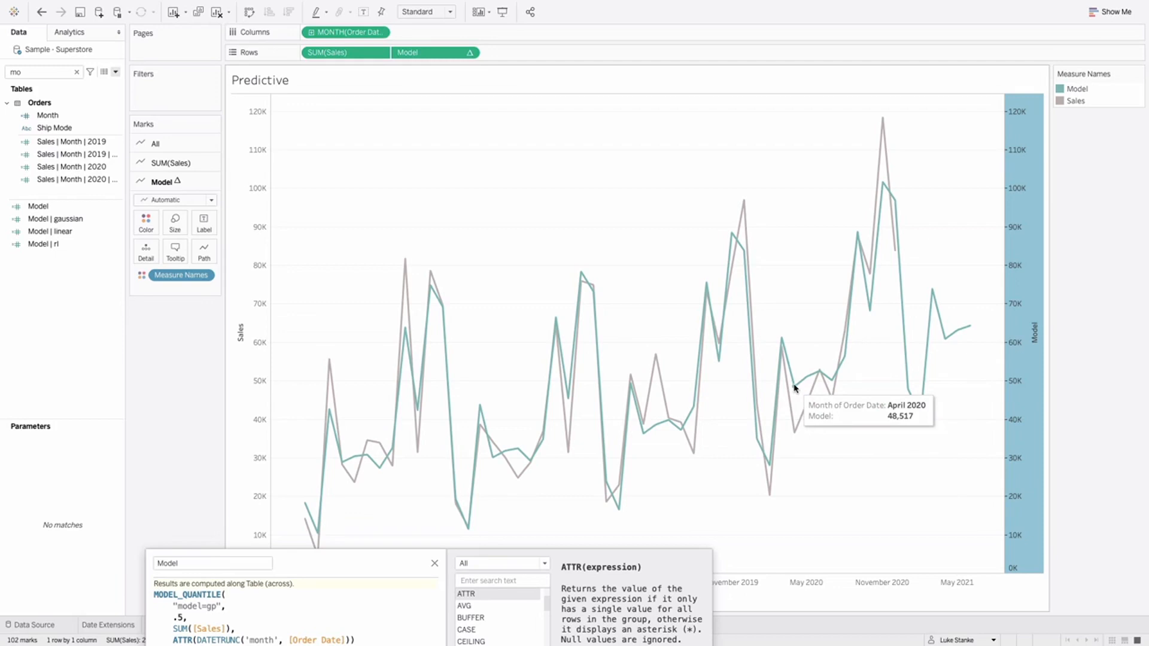
mouse_move(636, 438)
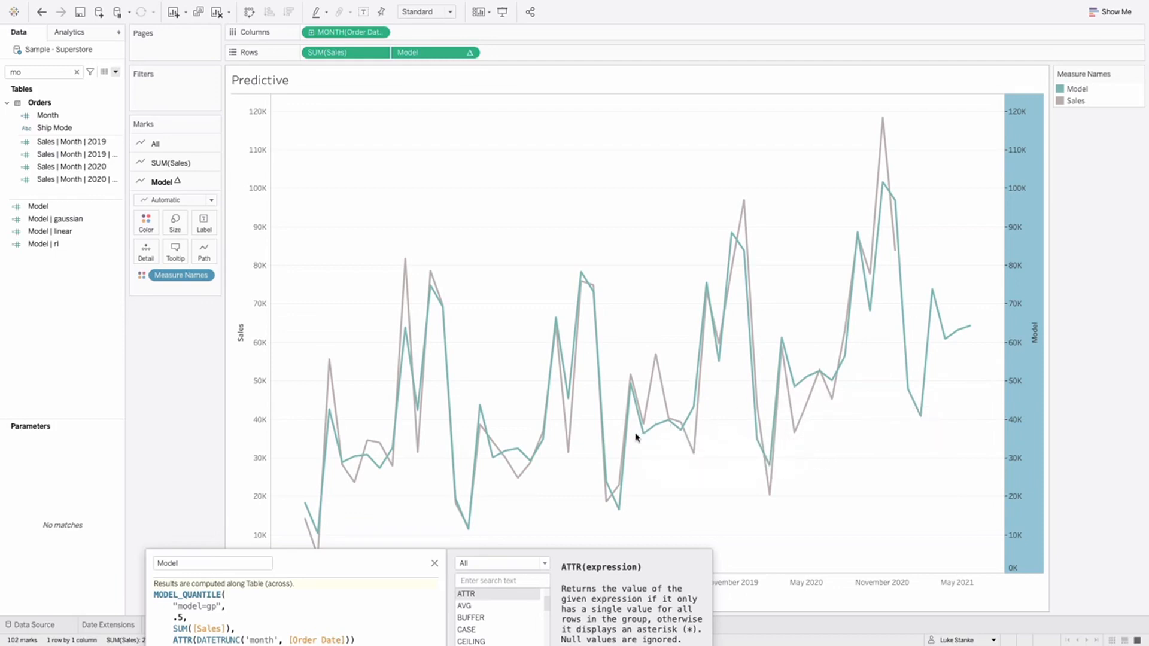
mouse_move(490, 456)
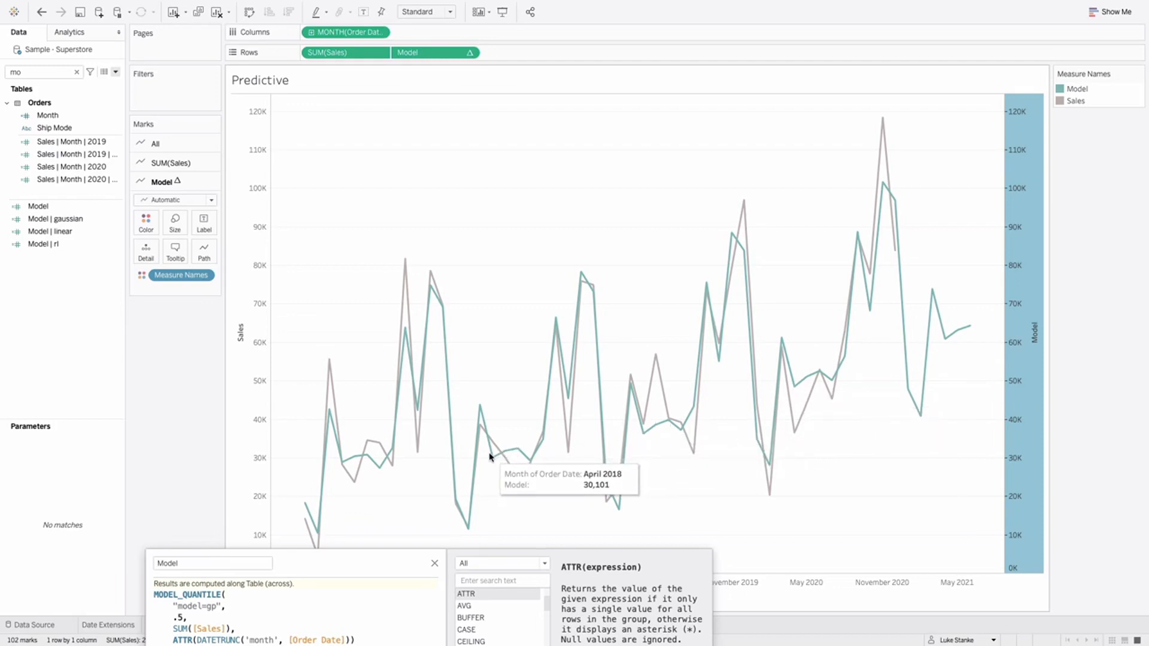
mouse_move(342, 467)
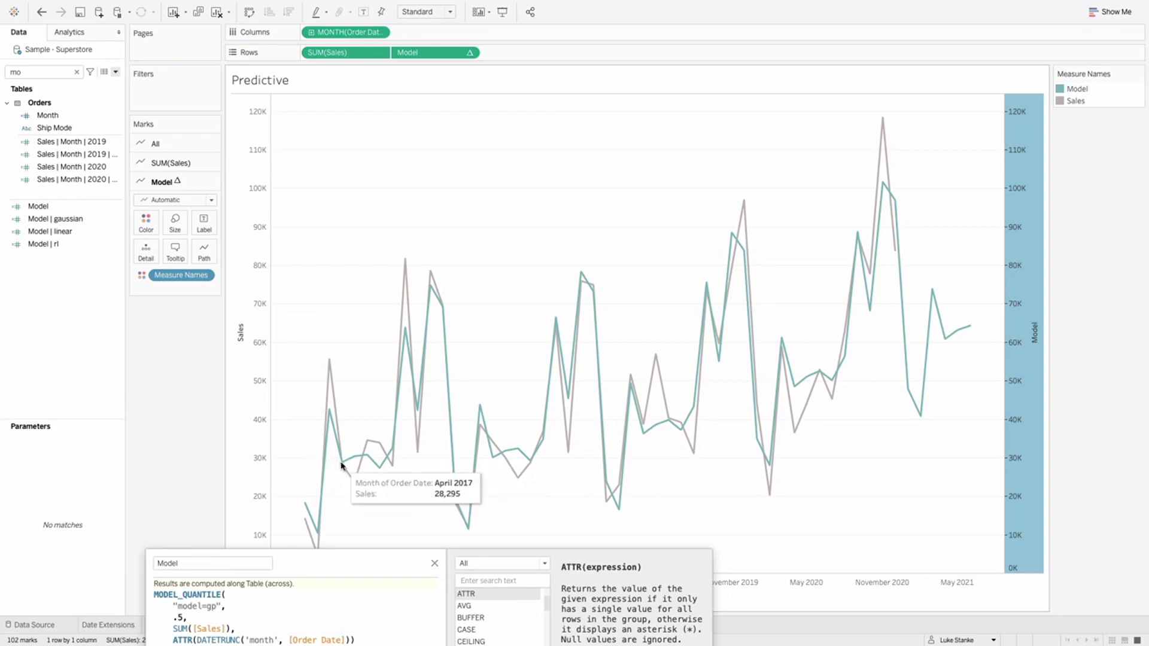
mouse_move(341, 465)
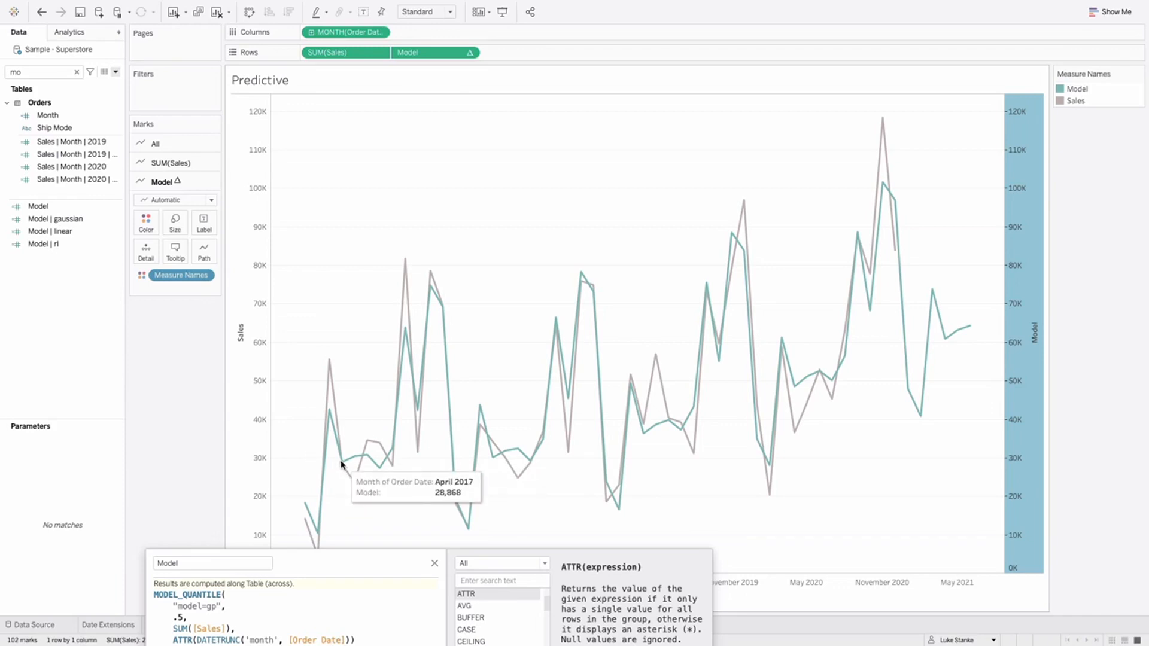